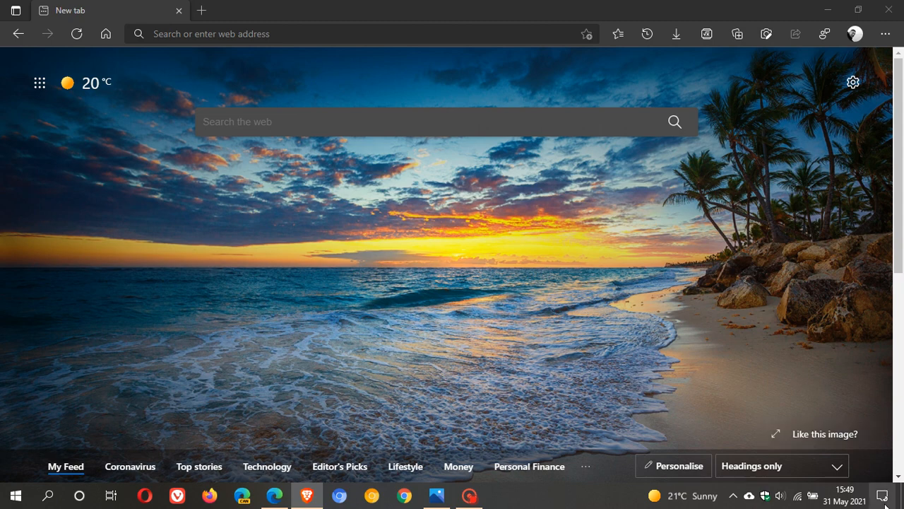
# Step: Open the Windows Action Center, which shows no new notifications
pyautogui.click(882, 494)
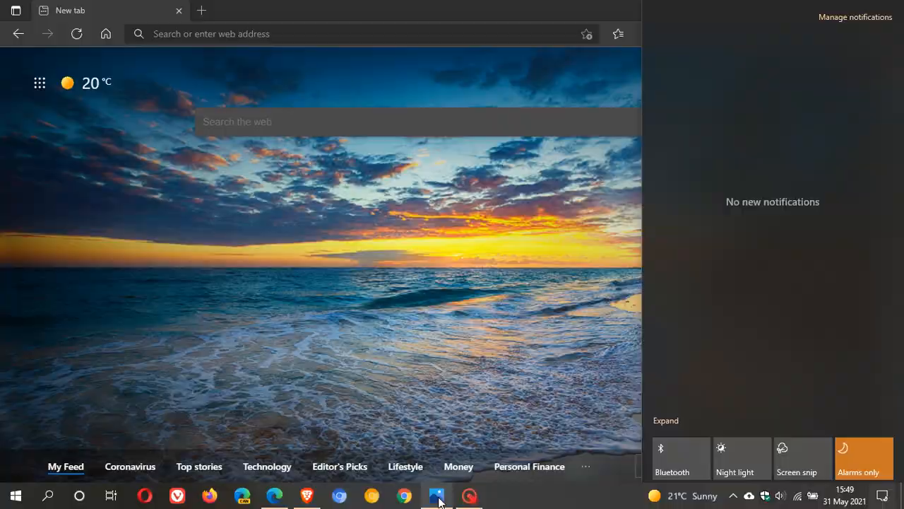
# Step: Switch to Photos to view Microsoft-Bing-ad.jpg, the Bing browser-settings prompt
pyautogui.click(435, 495)
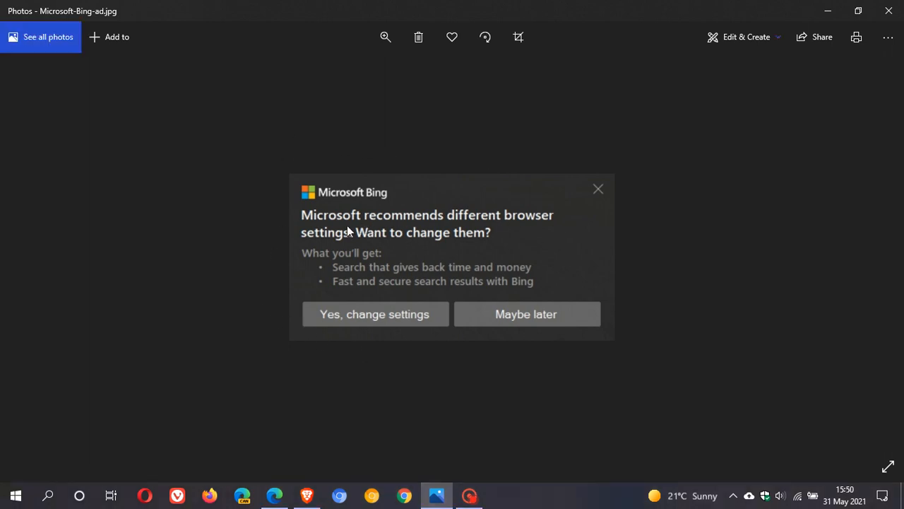
pyautogui.moveTo(325, 262)
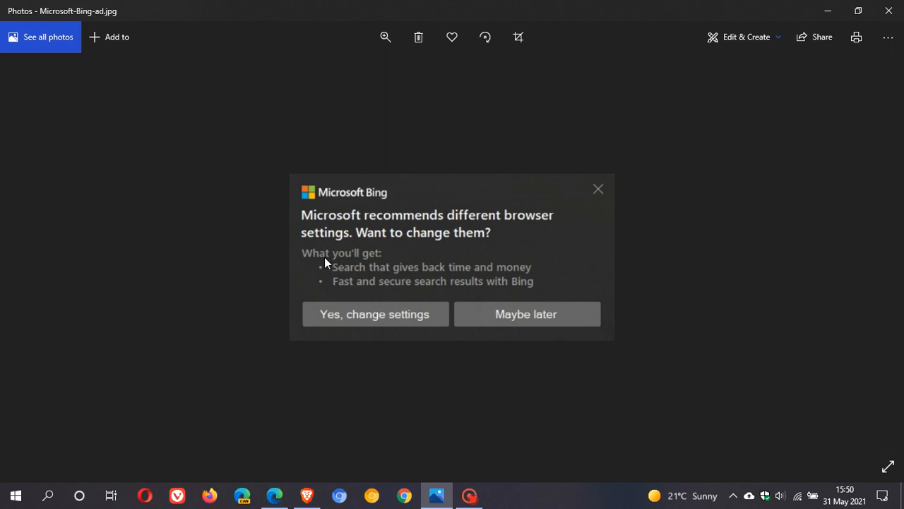
pyautogui.moveTo(520, 281)
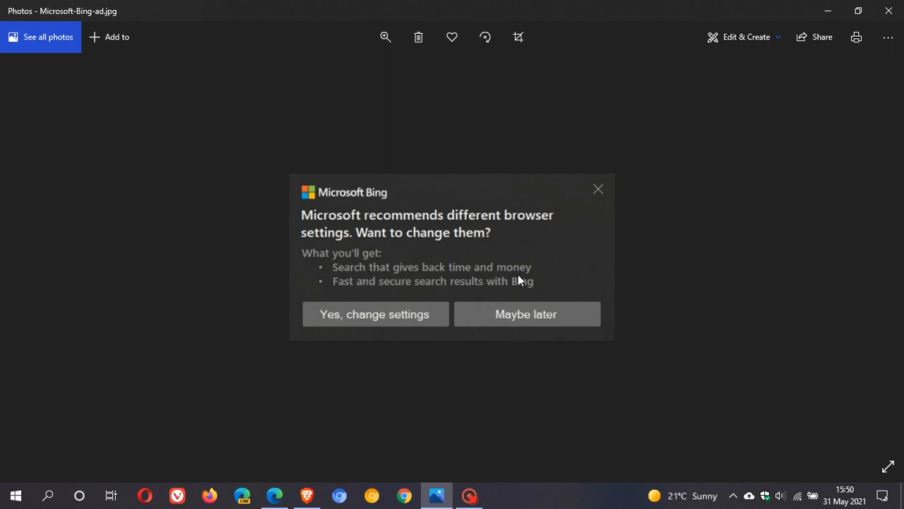
pyautogui.moveTo(456, 297)
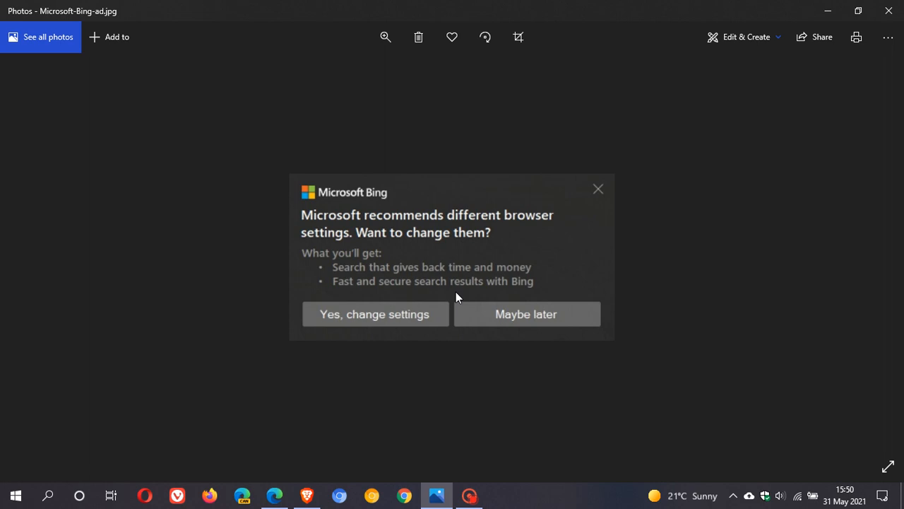
pyautogui.moveTo(513, 195)
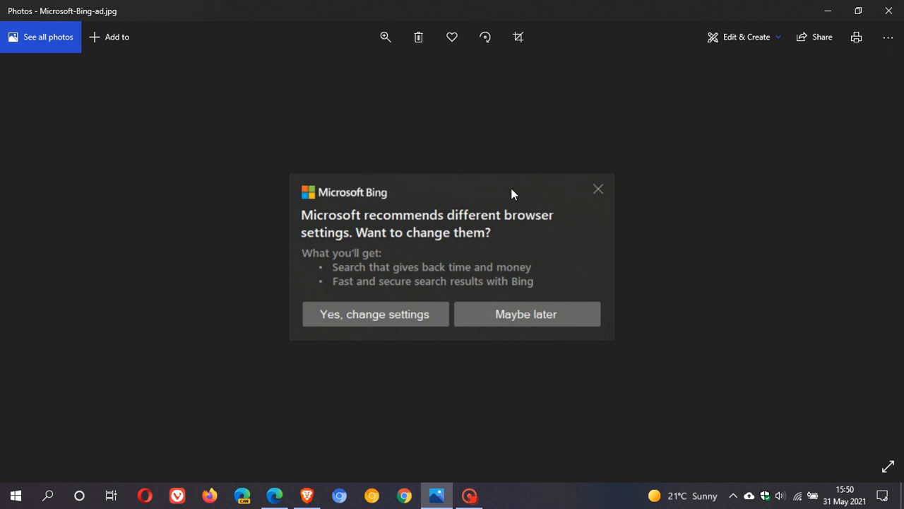
pyautogui.moveTo(450, 239)
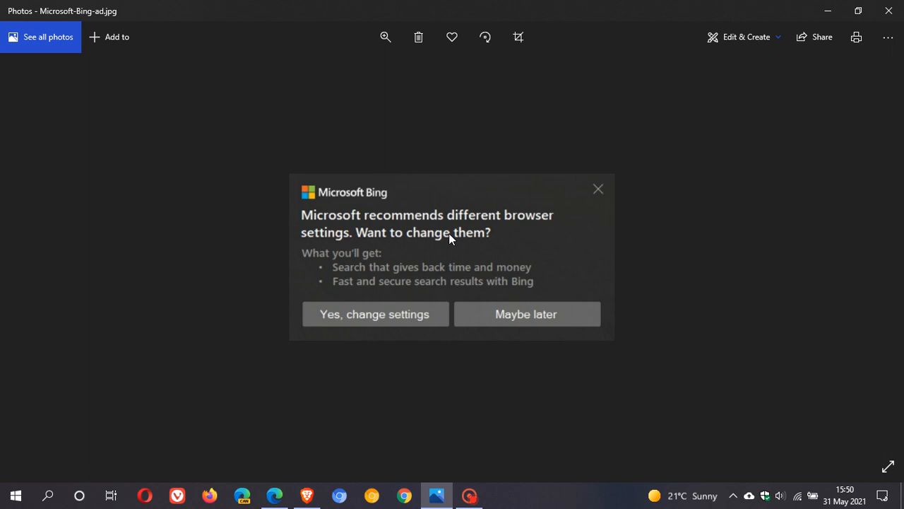
pyautogui.moveTo(378, 317)
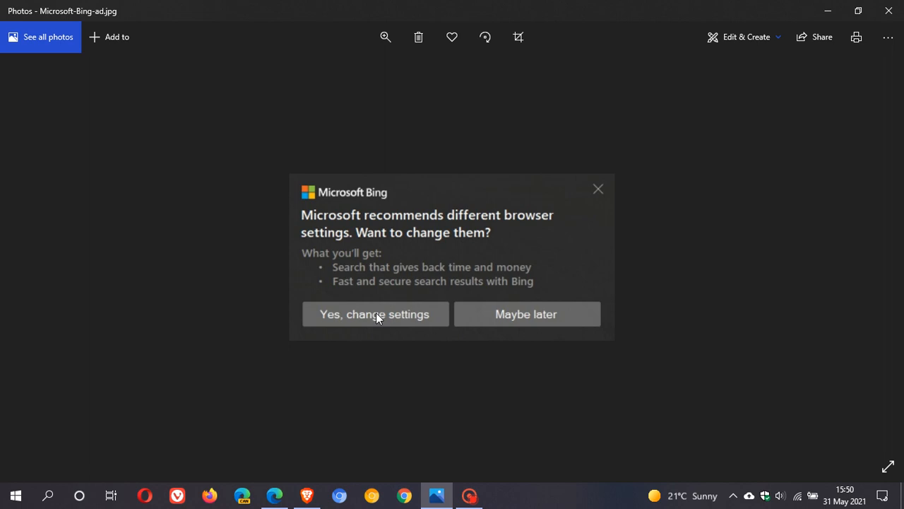
pyautogui.moveTo(405, 325)
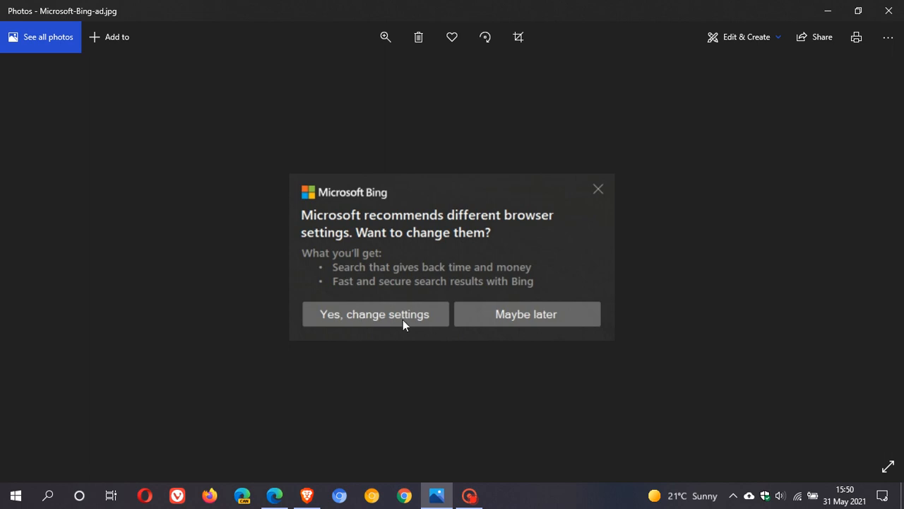
pyautogui.moveTo(464, 238)
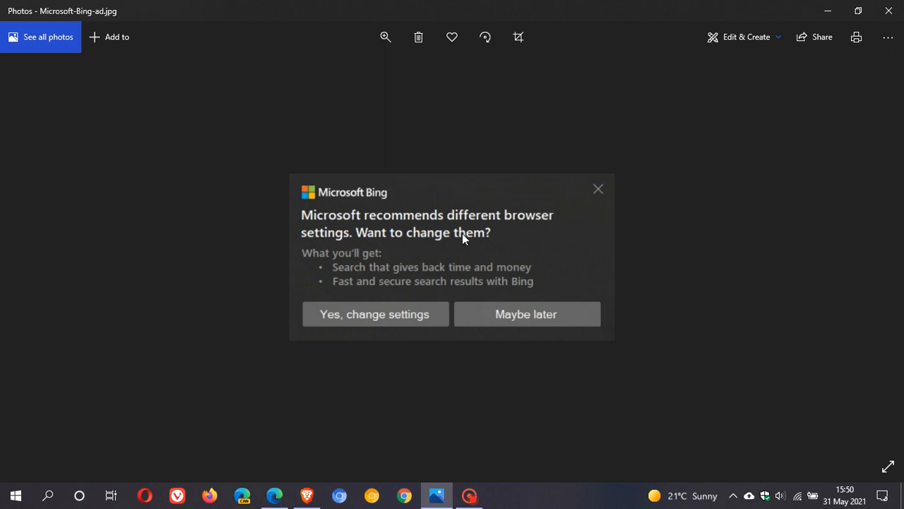
pyautogui.moveTo(464, 238)
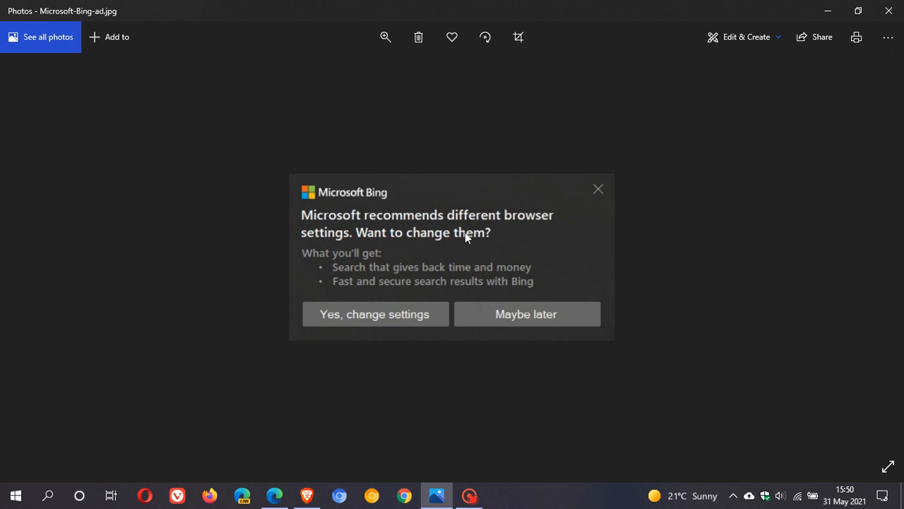
pyautogui.moveTo(597, 189)
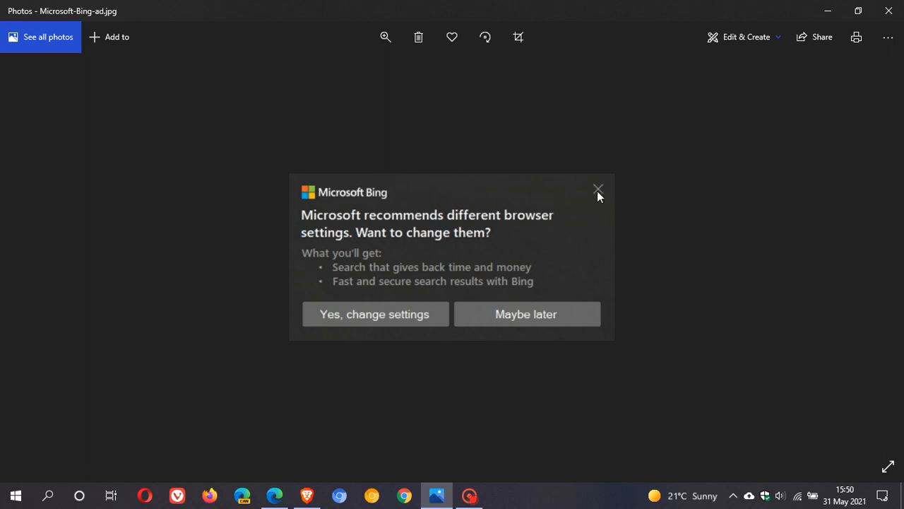
pyautogui.moveTo(505, 327)
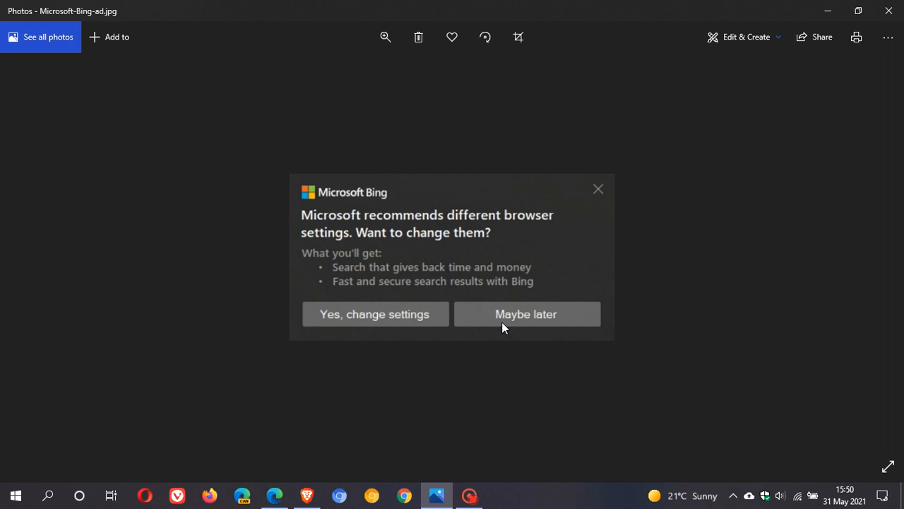
pyautogui.moveTo(521, 316)
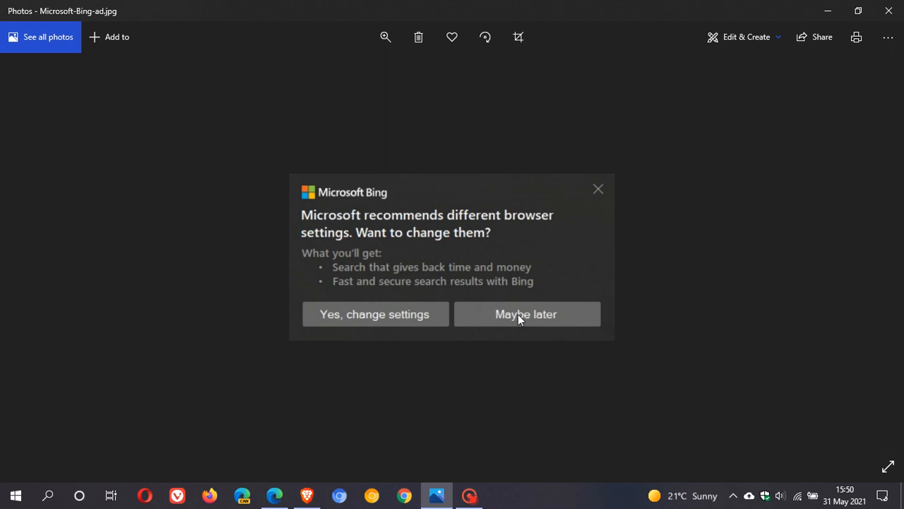
pyautogui.moveTo(432, 264)
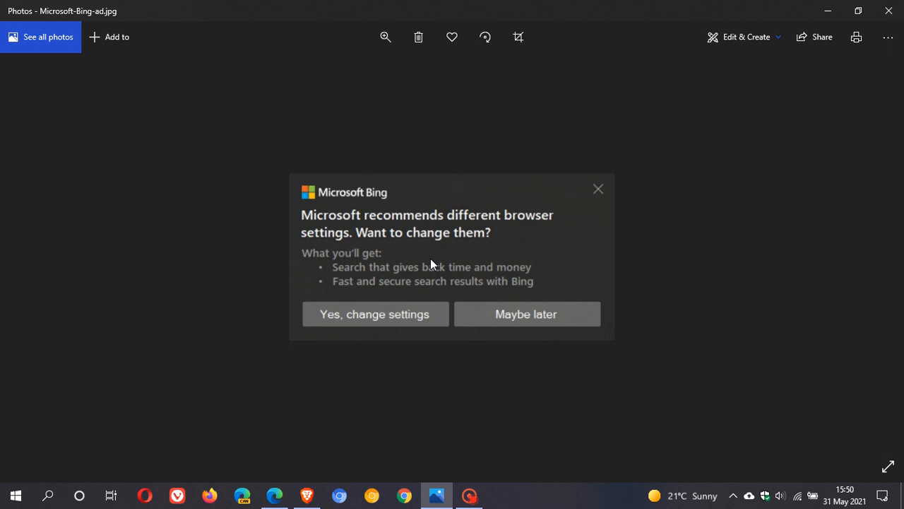
pyautogui.moveTo(813, 95)
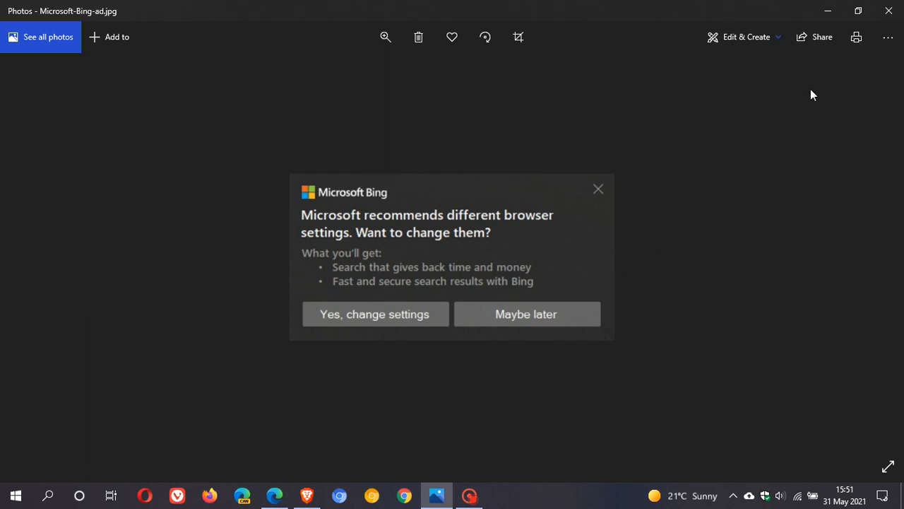
pyautogui.moveTo(490, 238)
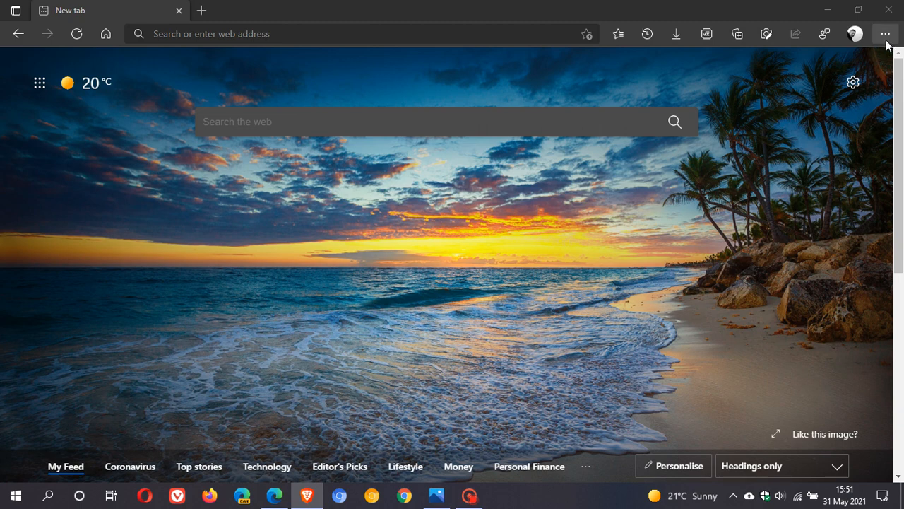
# Step: Open Edge Settings, view Default browser, then go to Privacy, search, and services
pyautogui.click(886, 33)
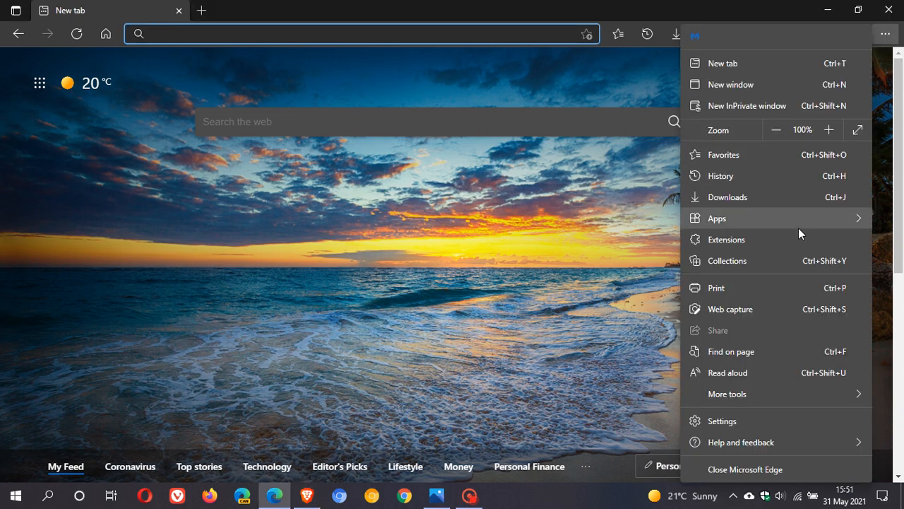
pyautogui.click(722, 420)
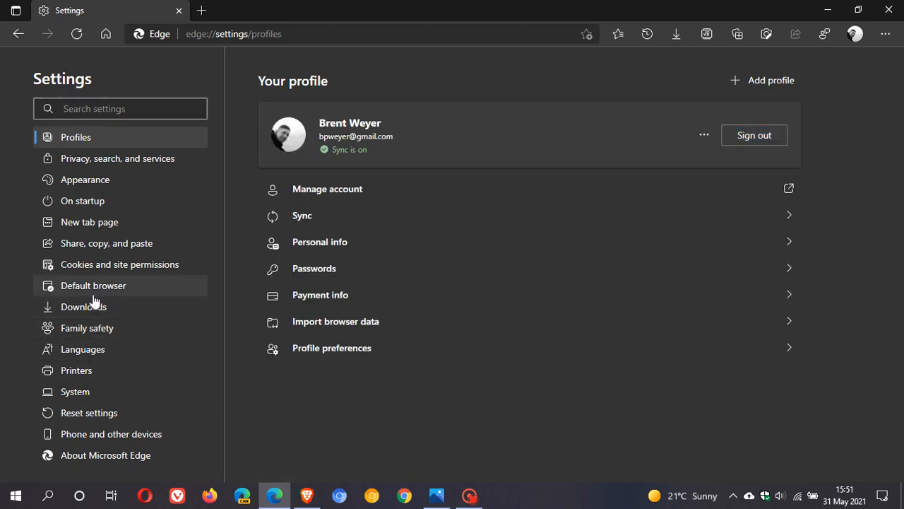
pyautogui.click(93, 285)
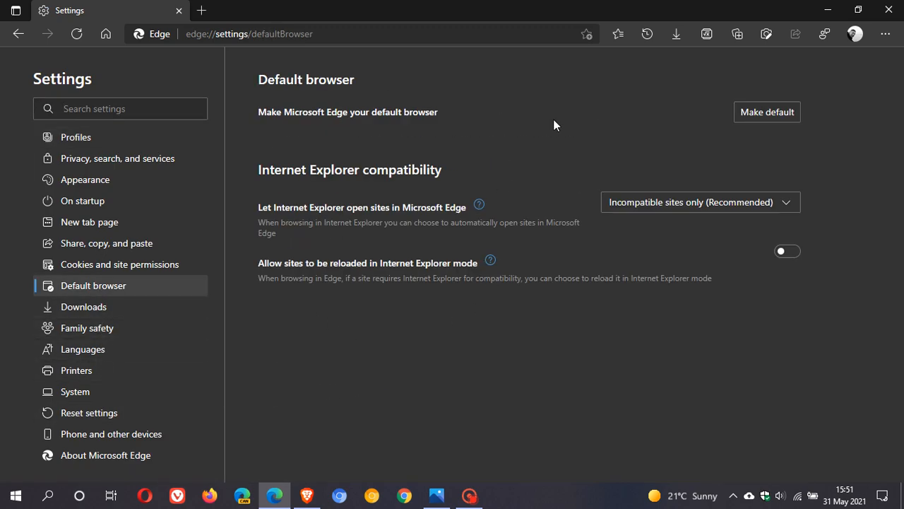
pyautogui.moveTo(288, 138)
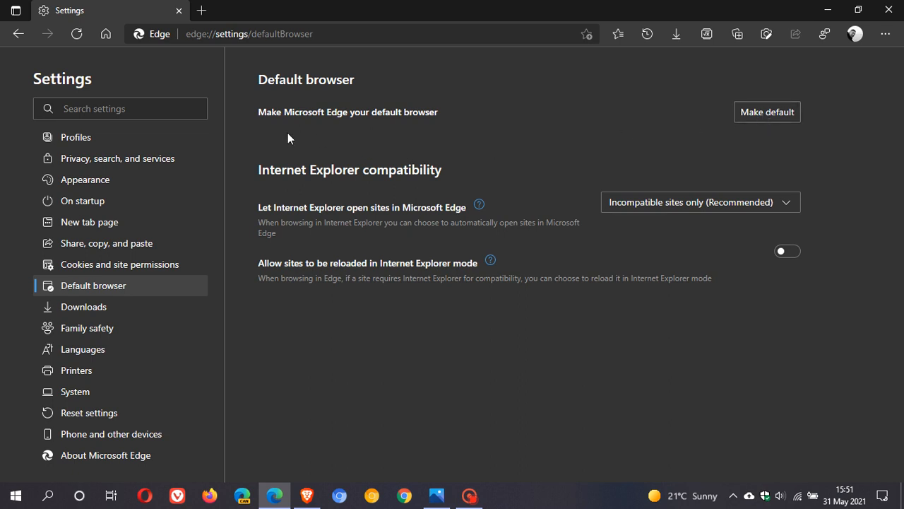
pyautogui.moveTo(753, 118)
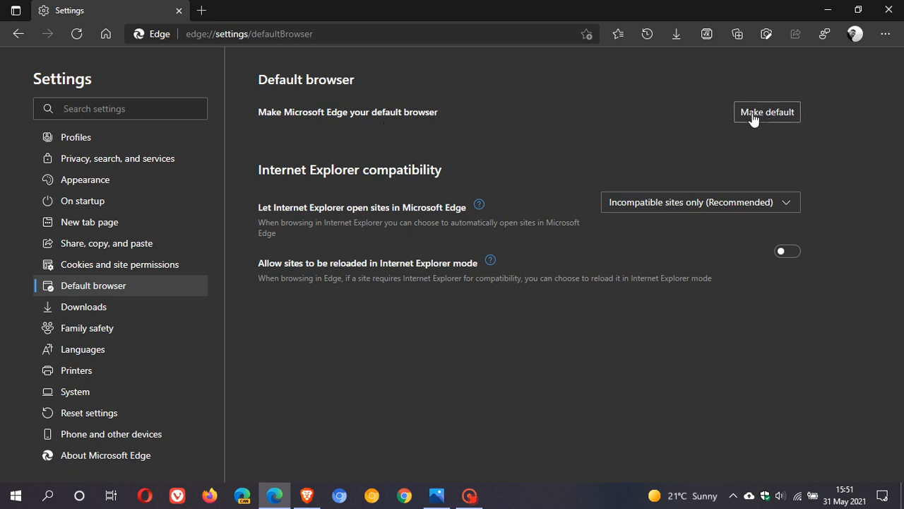
pyautogui.moveTo(96, 327)
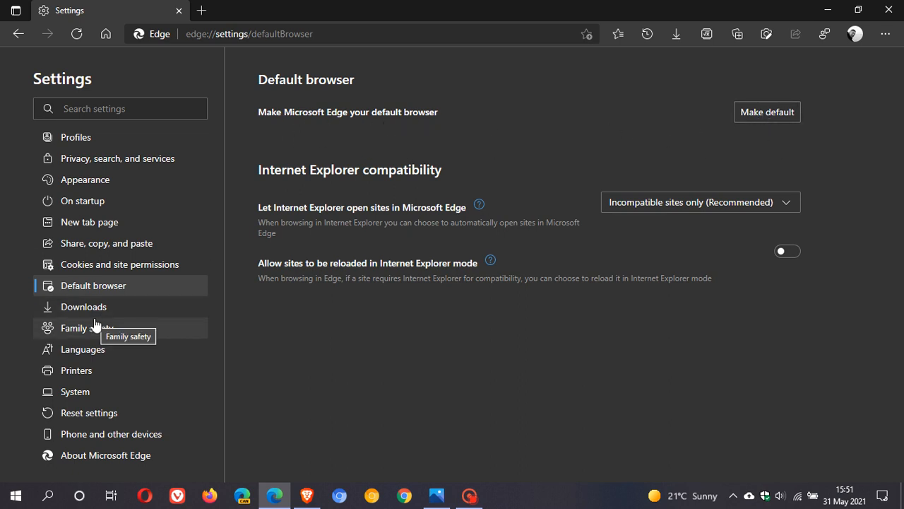
pyautogui.click(117, 158)
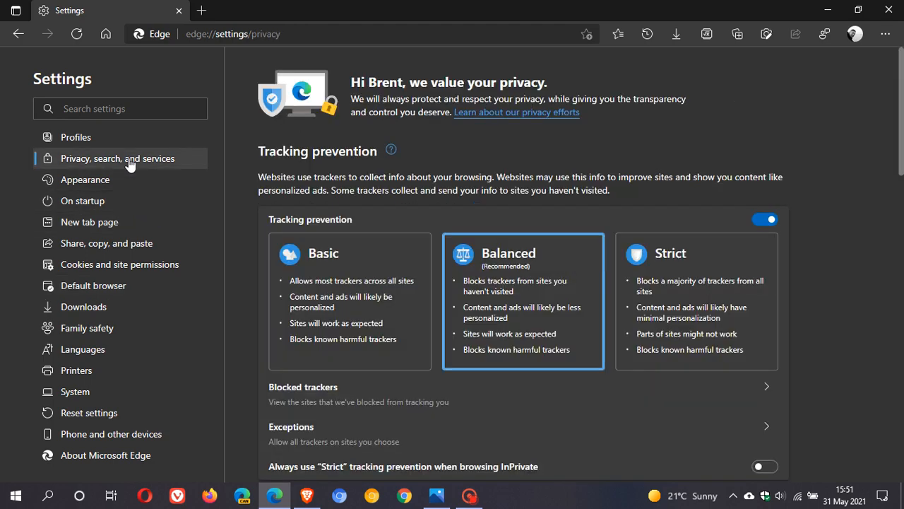
# Step: Change the address bar search engine from Bing to Google, then go Home
pyautogui.scroll(-3)
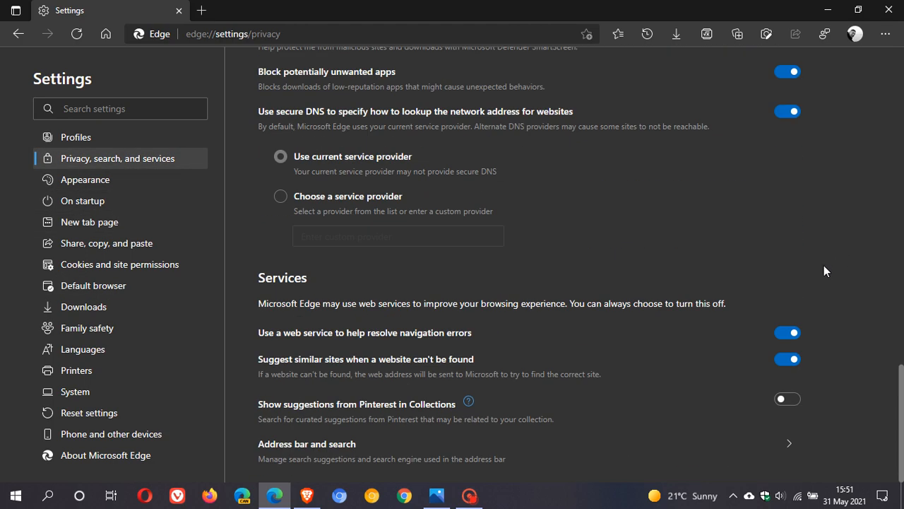
pyautogui.click(306, 444)
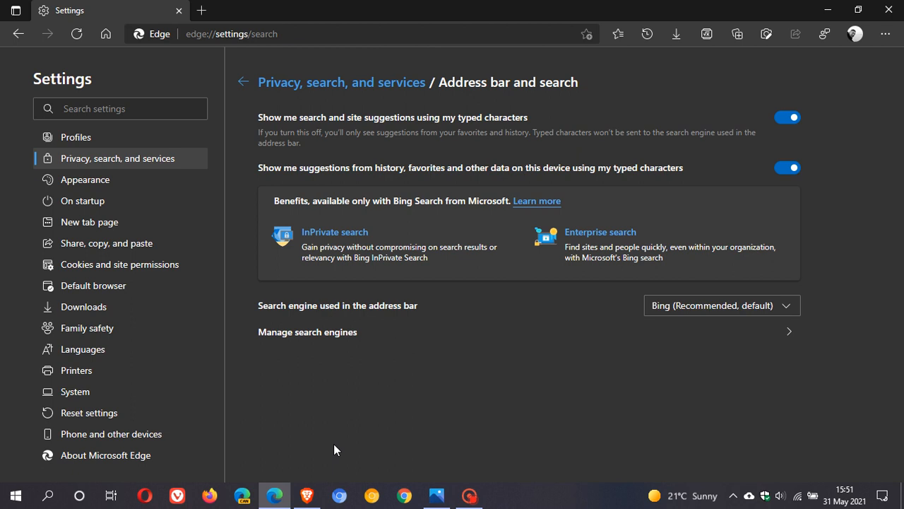
pyautogui.moveTo(442, 438)
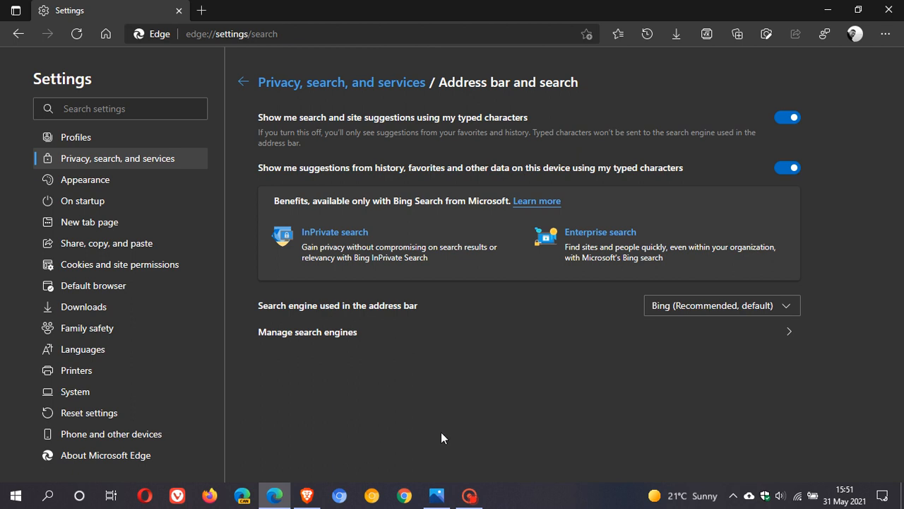
pyautogui.moveTo(678, 305)
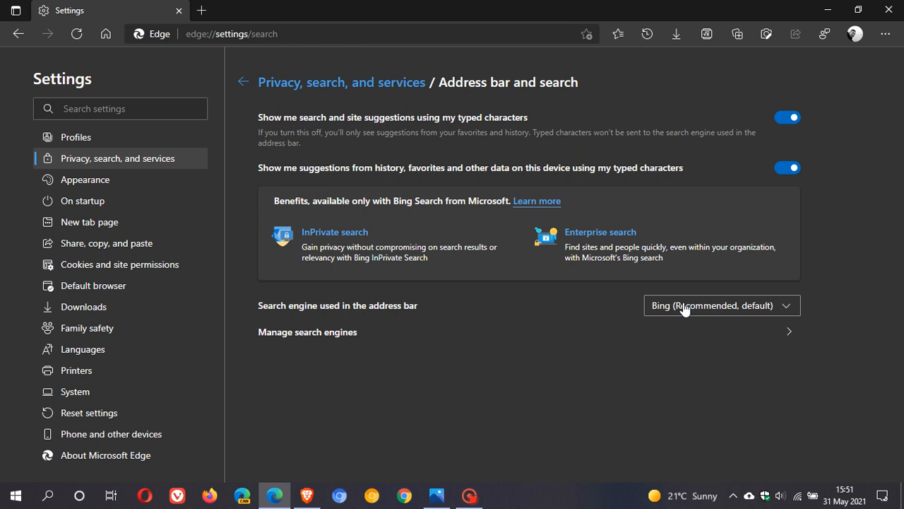
pyautogui.click(720, 305)
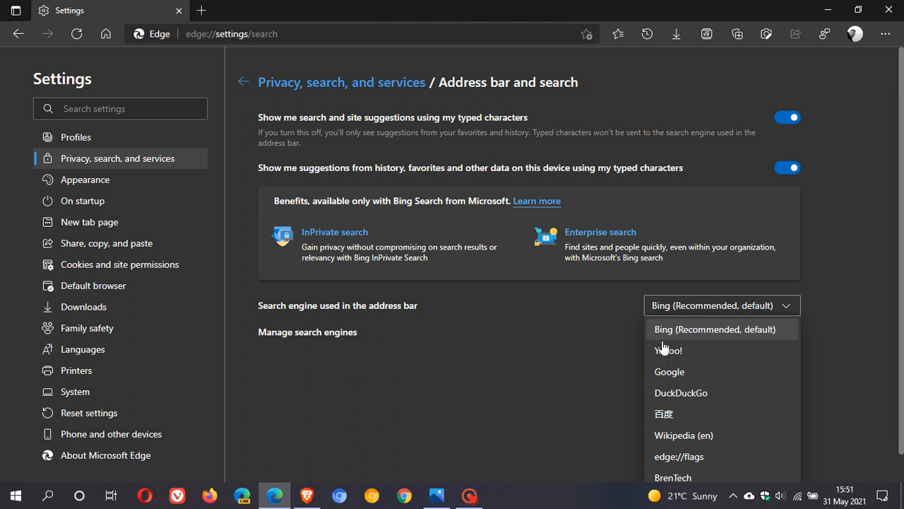
pyautogui.click(669, 370)
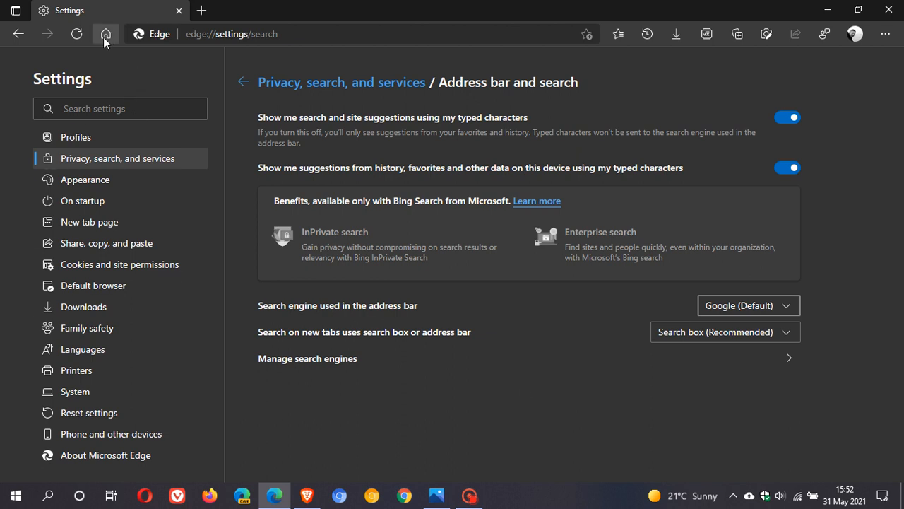
pyautogui.moveTo(105, 33)
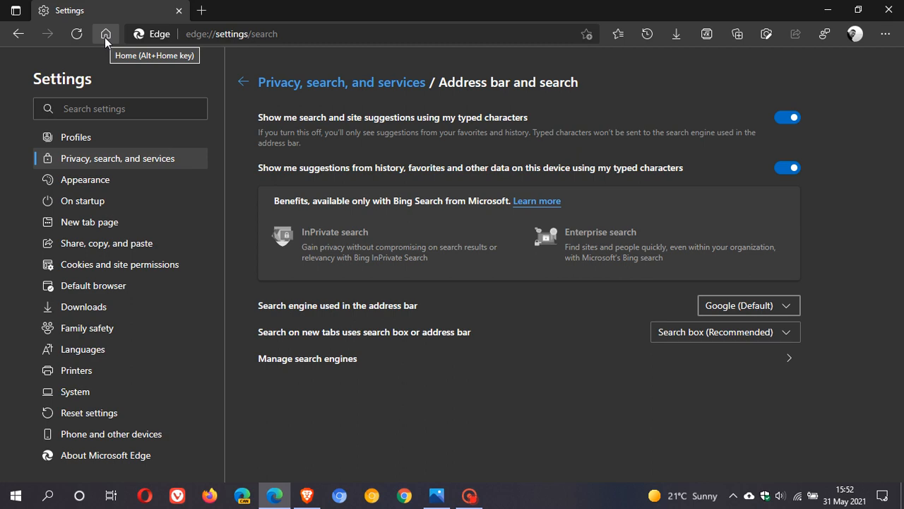
pyautogui.click(106, 34)
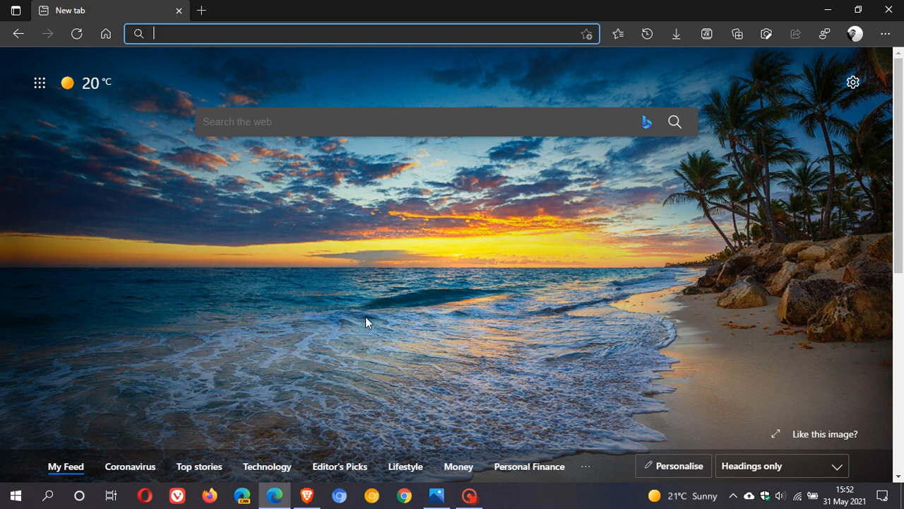
pyautogui.moveTo(327, 287)
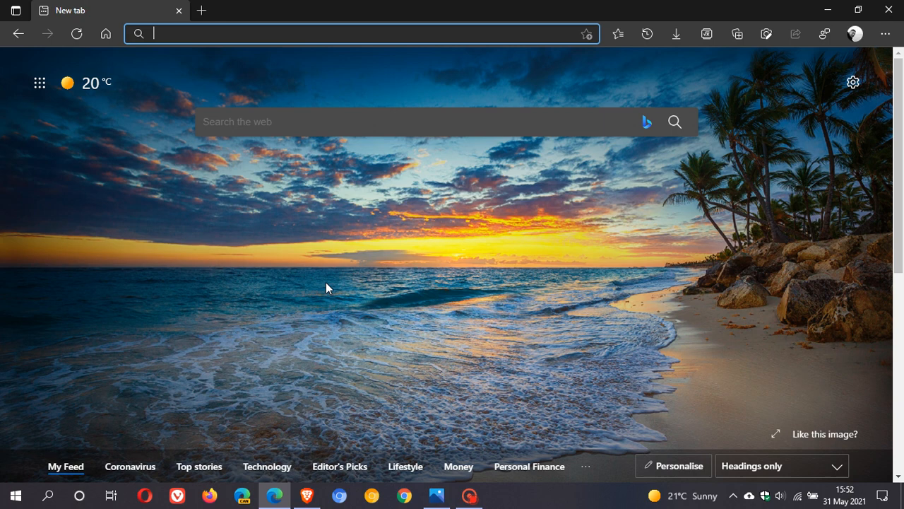
pyautogui.moveTo(218, 40)
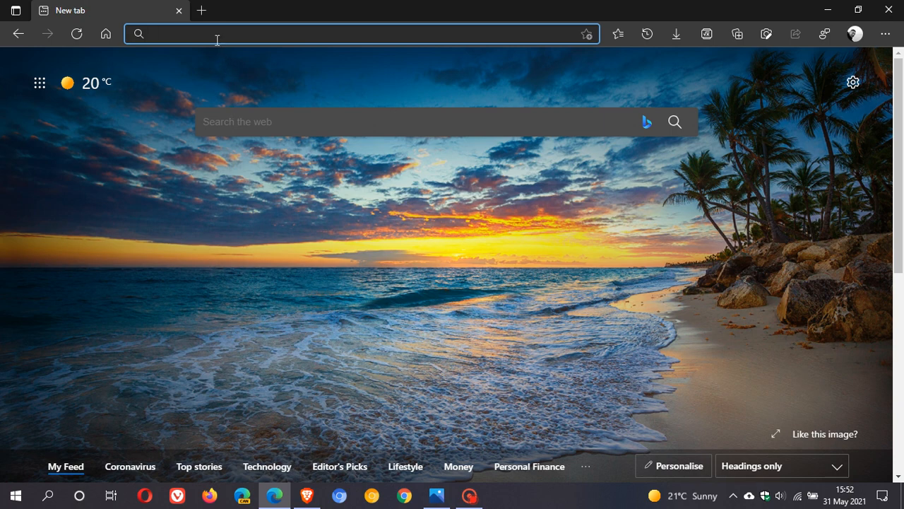
# Step: Open edge://flags via the 'ef' suggestion and check the recommendations flag is Disabled
pyautogui.write('ef')
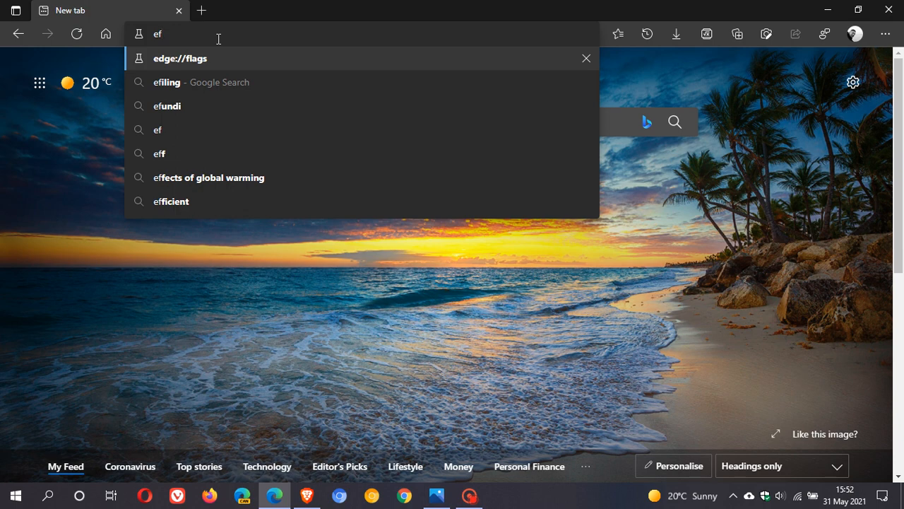
pyautogui.click(180, 58)
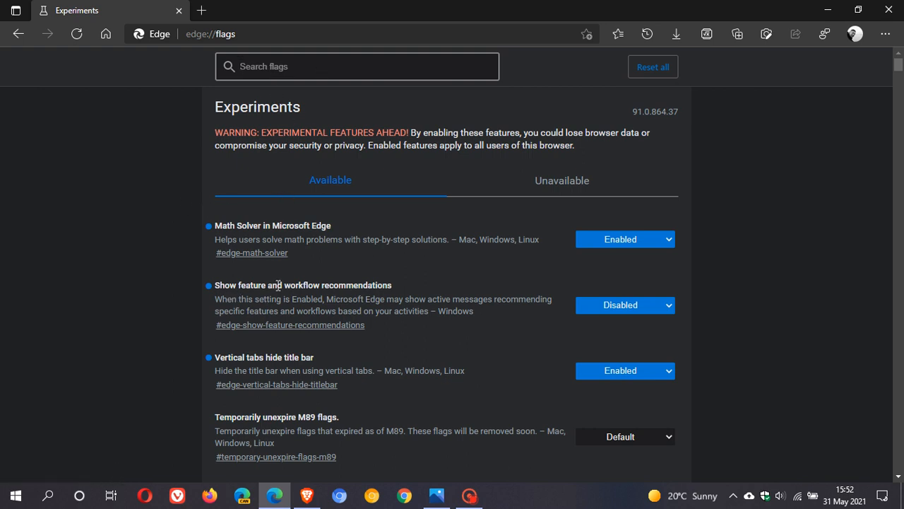
pyautogui.moveTo(274, 305)
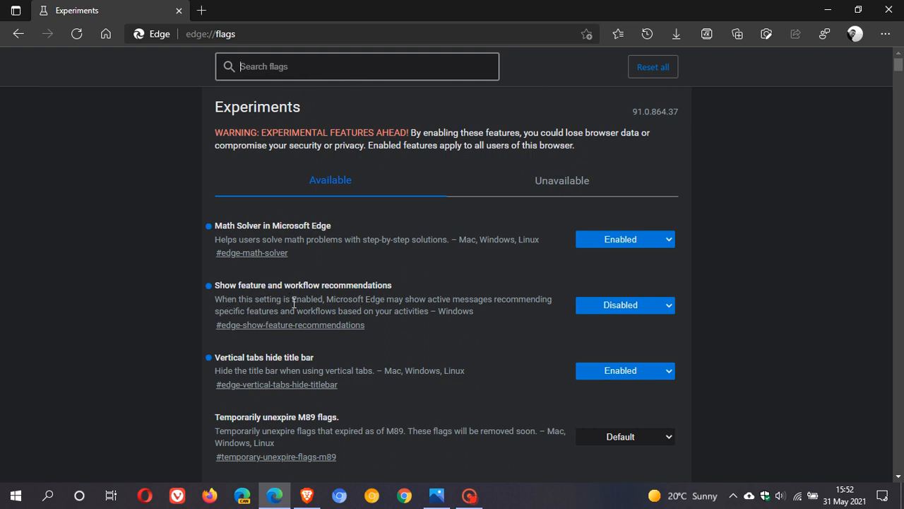
pyautogui.moveTo(410, 311)
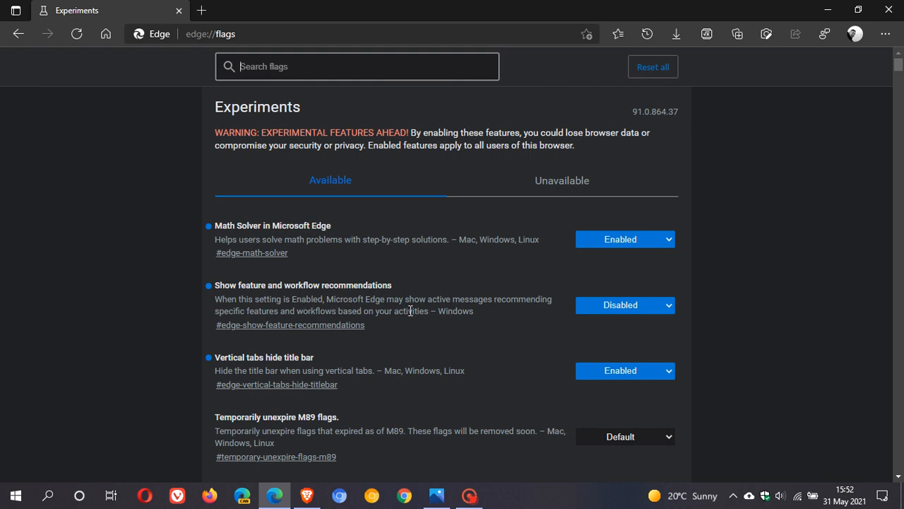
pyautogui.moveTo(236, 311)
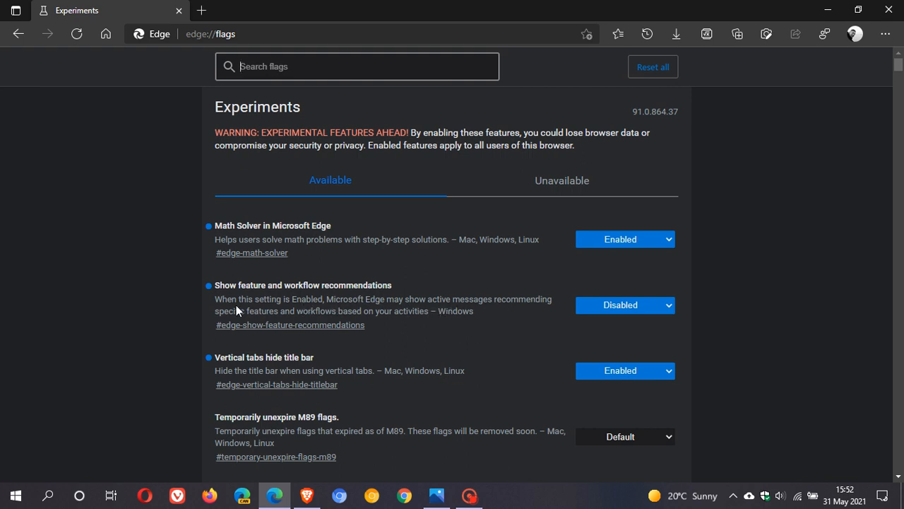
pyautogui.moveTo(345, 322)
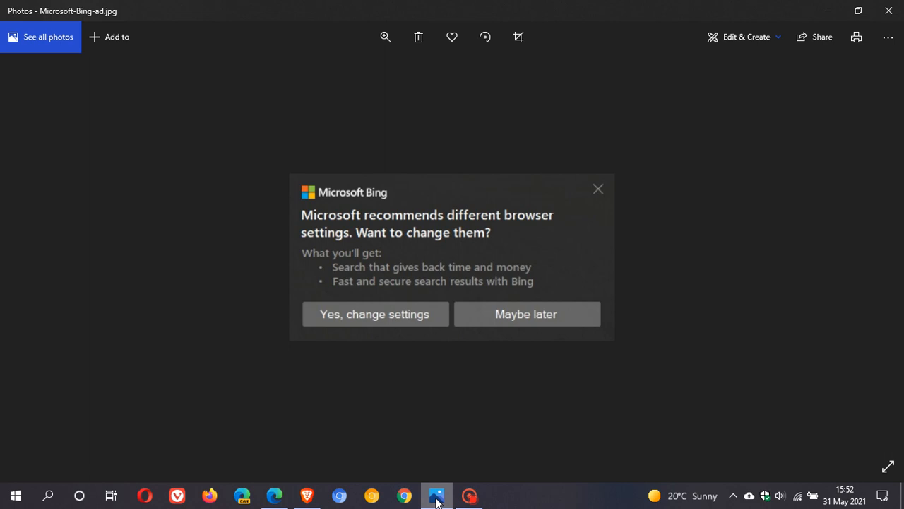
pyautogui.click(274, 495)
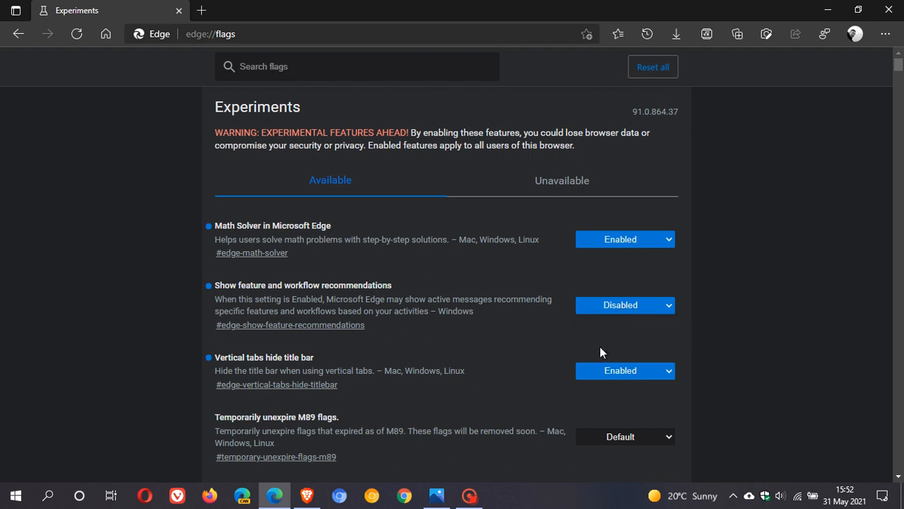
pyautogui.moveTo(798, 453)
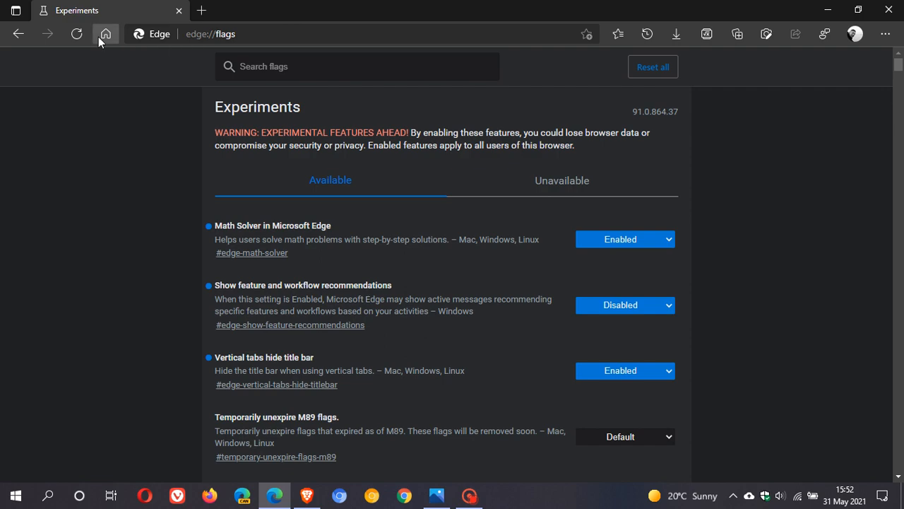
# Step: Go to Edge's new tab home page, then return to the Bing ad image
pyautogui.click(105, 33)
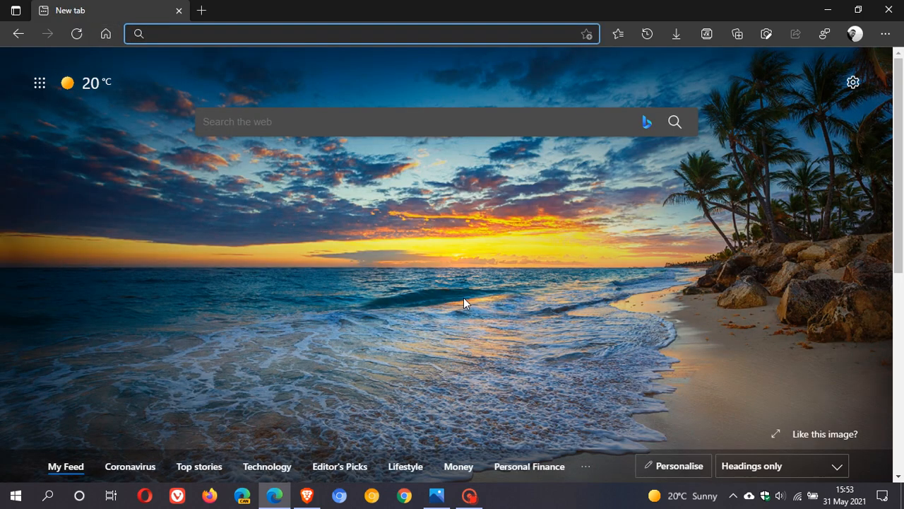
pyautogui.click(283, 33)
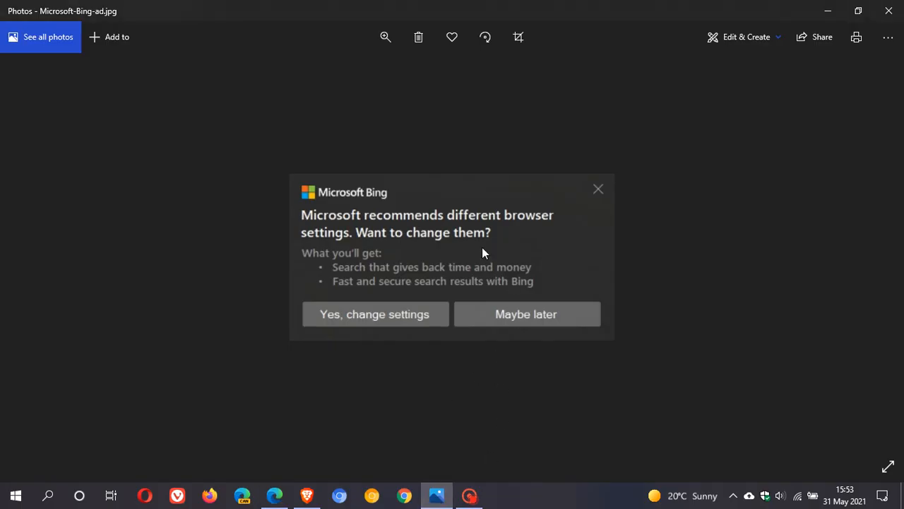
pyautogui.moveTo(719, 238)
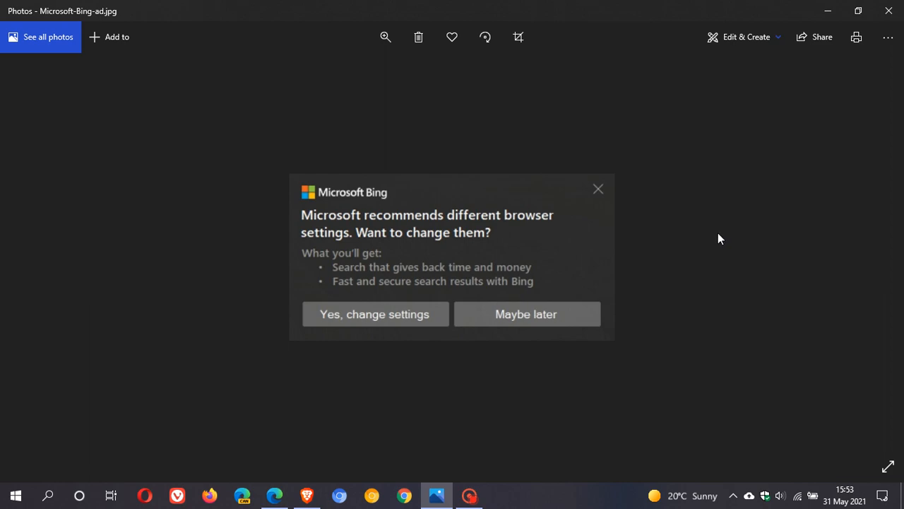
pyautogui.moveTo(717, 256)
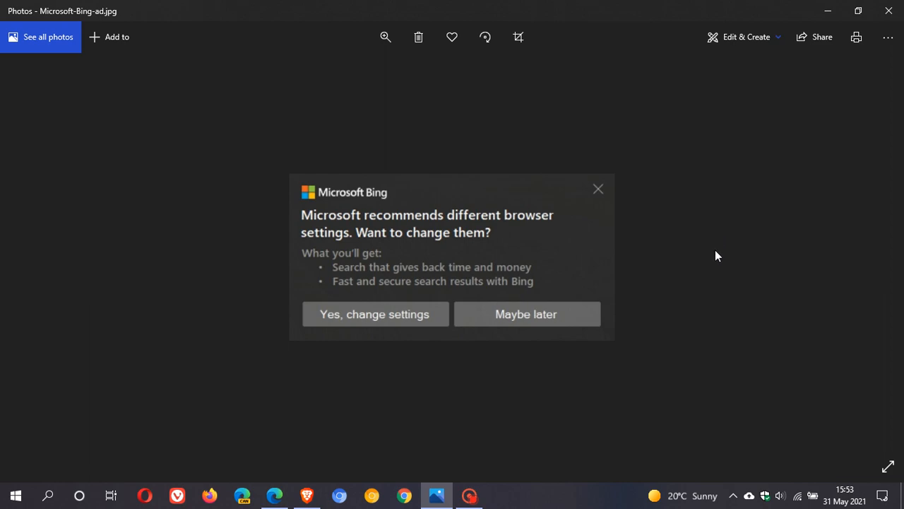